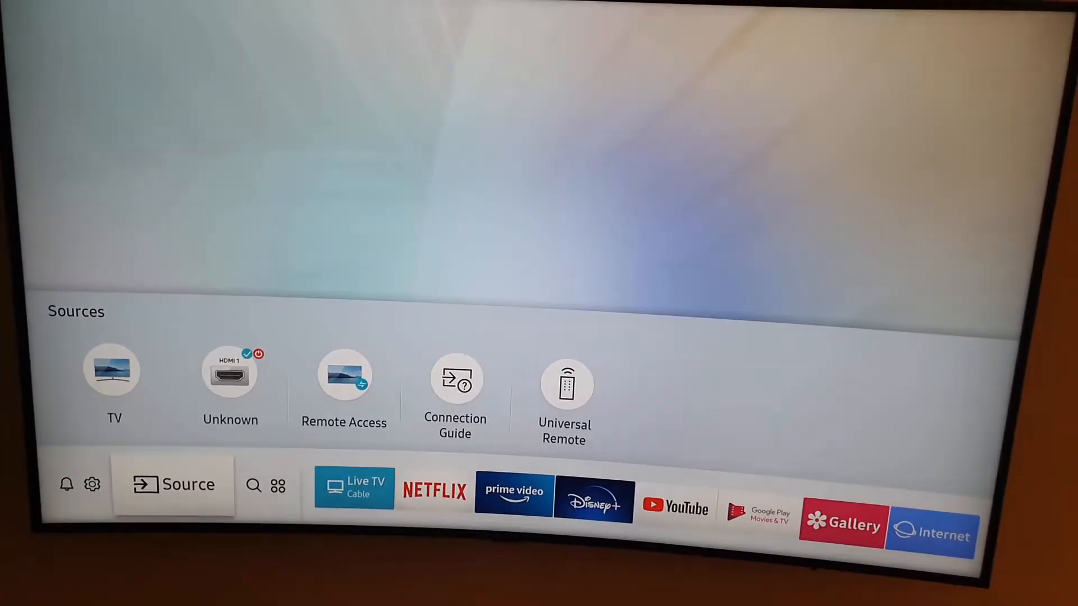
Step: Dismiss the Sources bar so the HDMI 1 No Signal screen fills the display
click(229, 380)
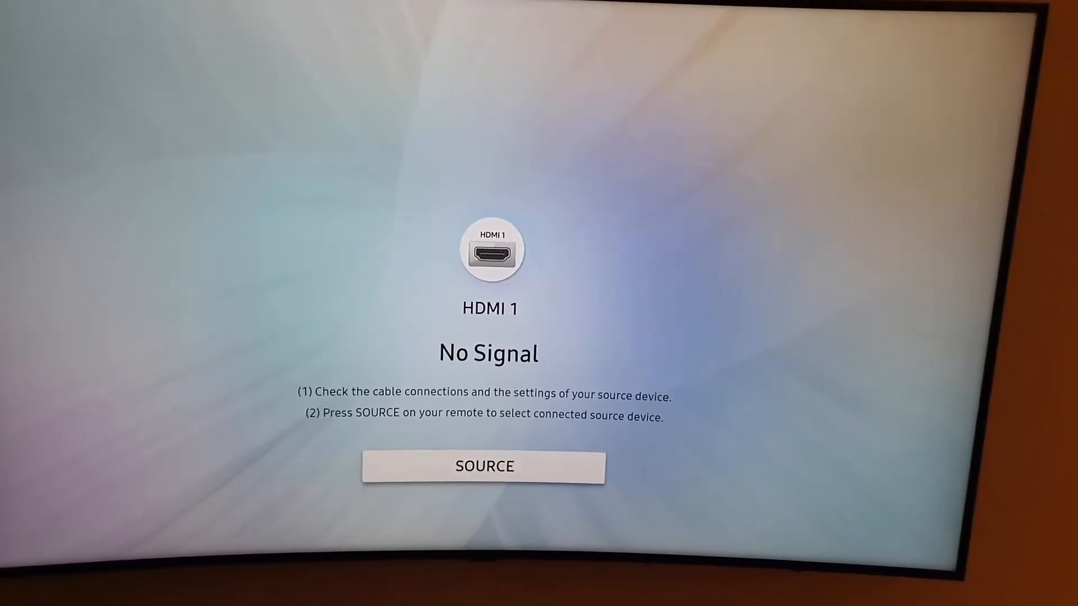
Step: Show the Sources bar over HDMI 1, then dismiss it back to the No Signal screen
click(482, 465)
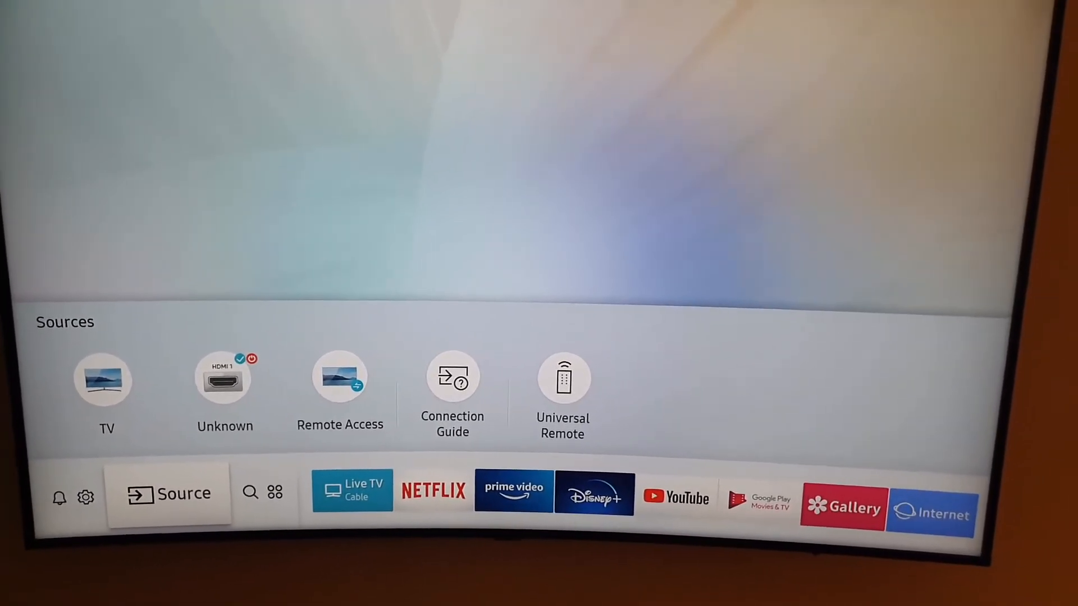
click(222, 381)
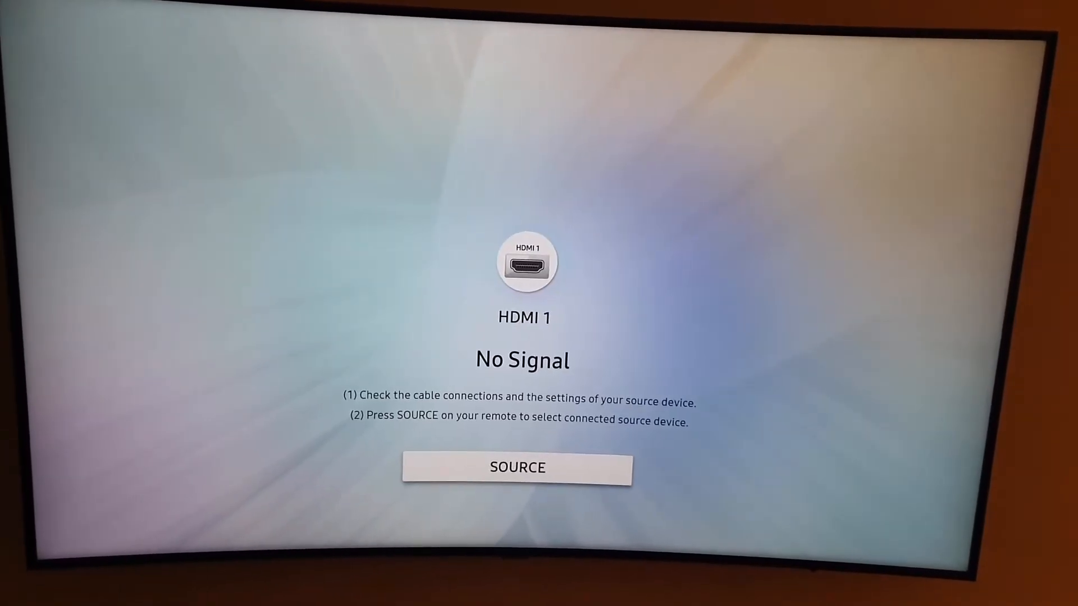
click(516, 467)
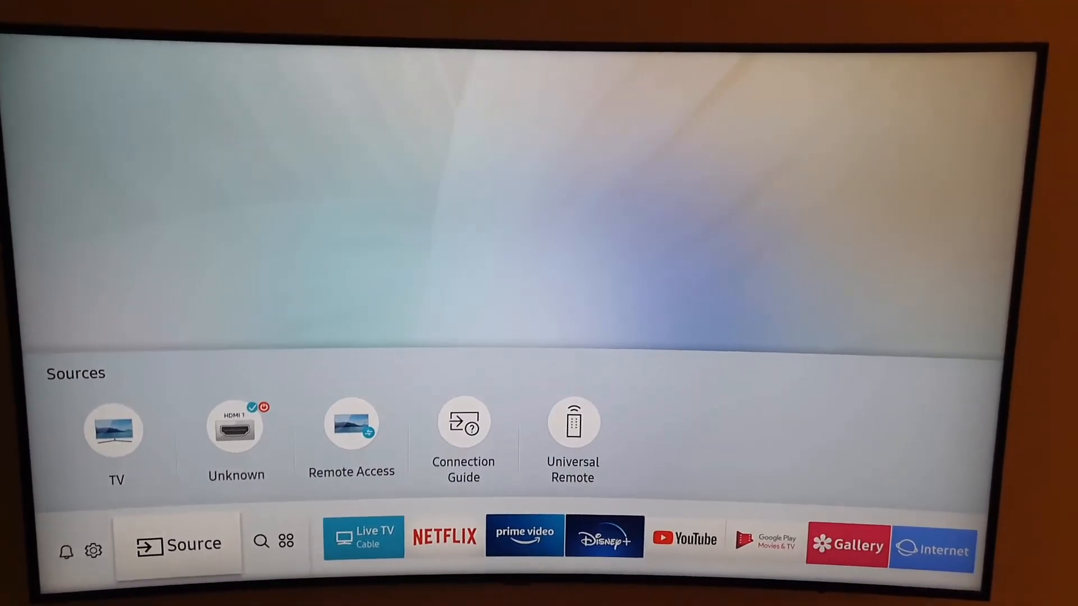